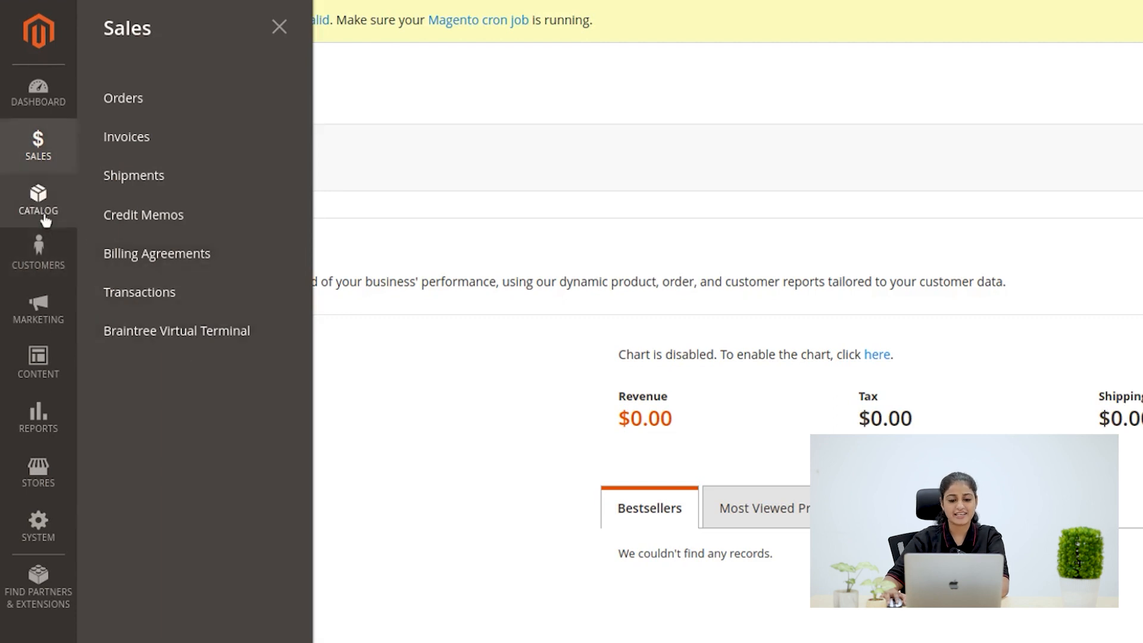
Step: Browse the Catalog menu options, then the Customers menu with groups and online customers
{"action": "left_click", "coordinate": [38, 200]}
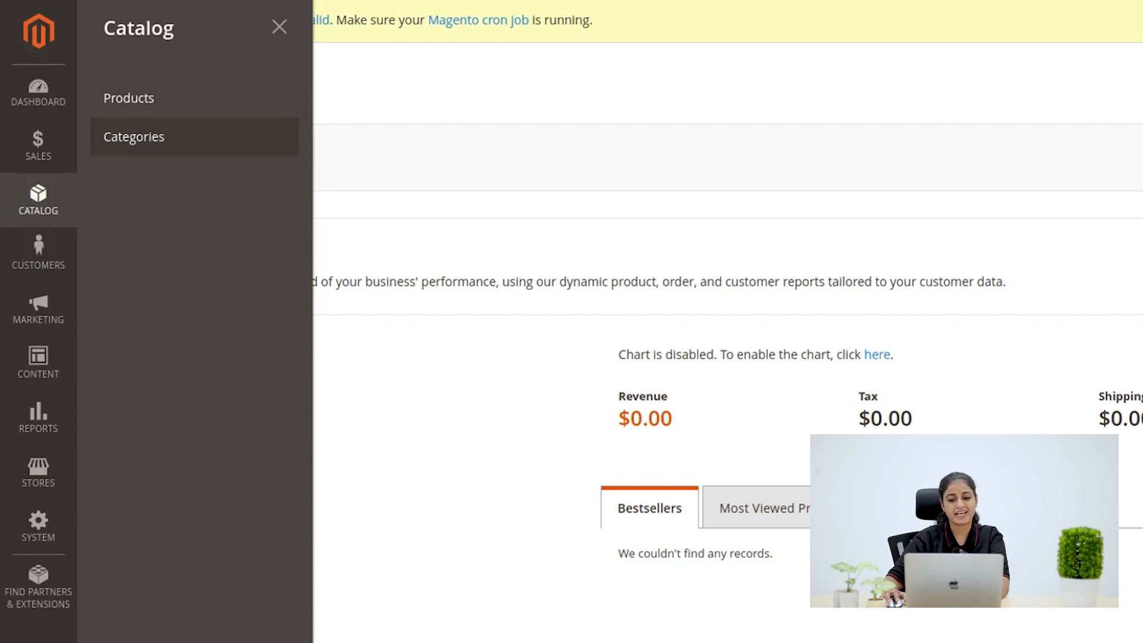
{"action": "left_click", "coordinate": [38, 253]}
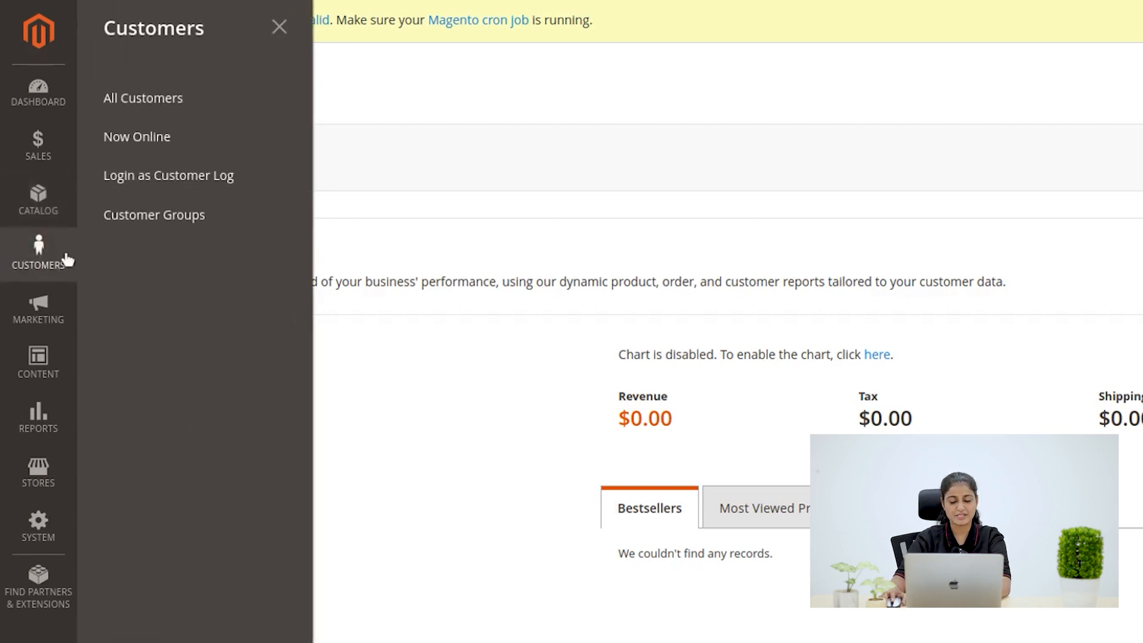
{"action": "mouse_move", "coordinate": [143, 98]}
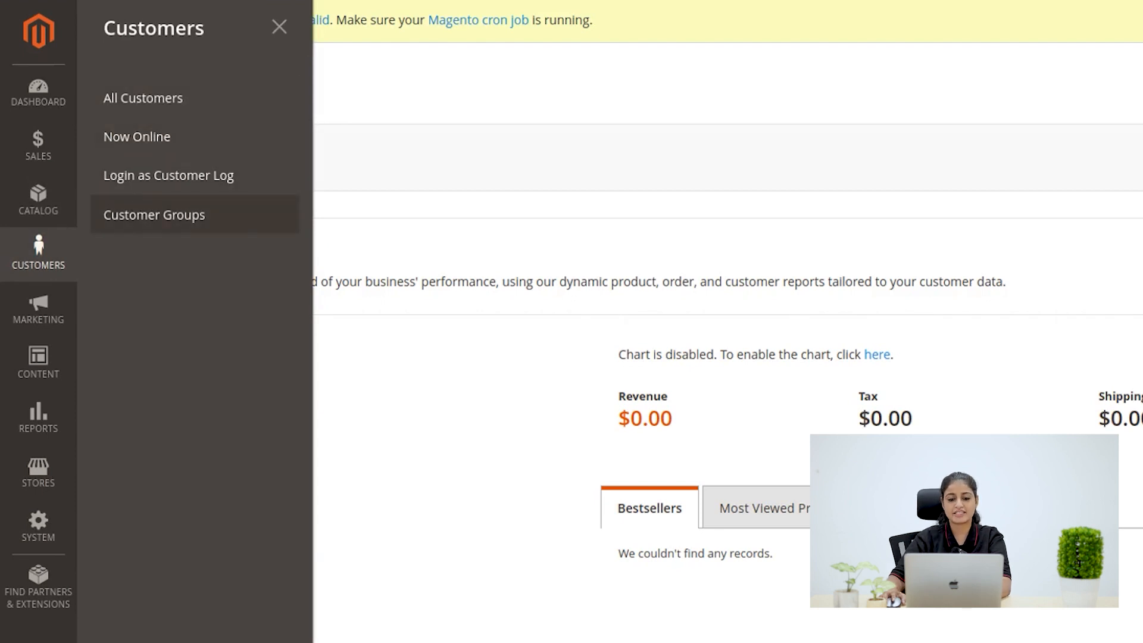
Step: Browse the Marketing promotion options, then the Content menu for pages, blocks and themes
{"action": "left_click", "coordinate": [38, 306]}
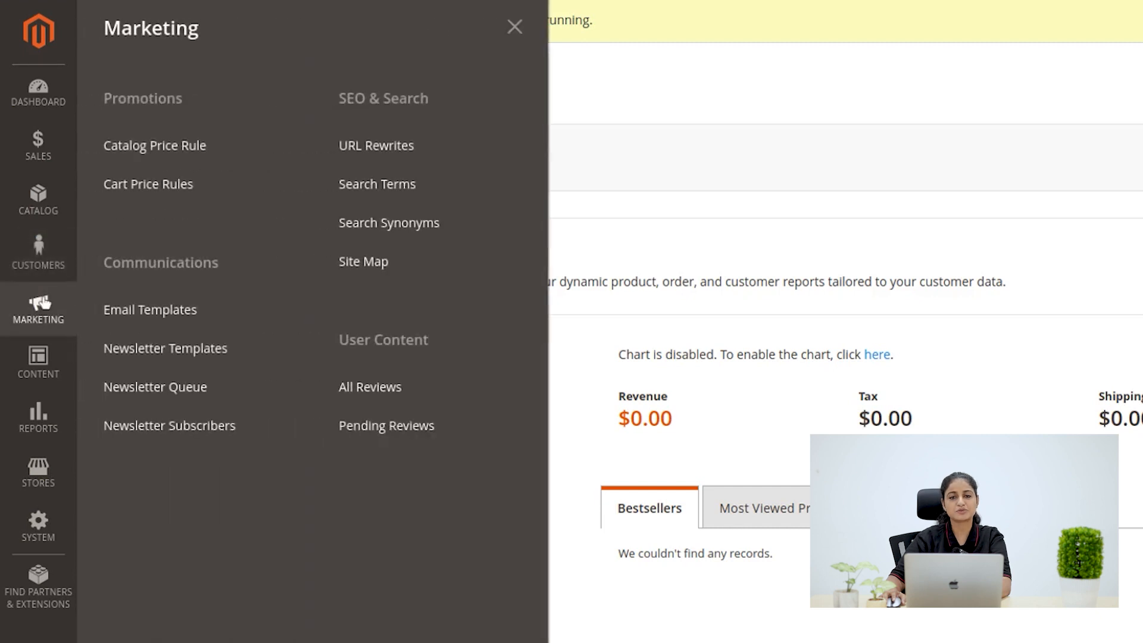
{"action": "mouse_move", "coordinate": [248, 413]}
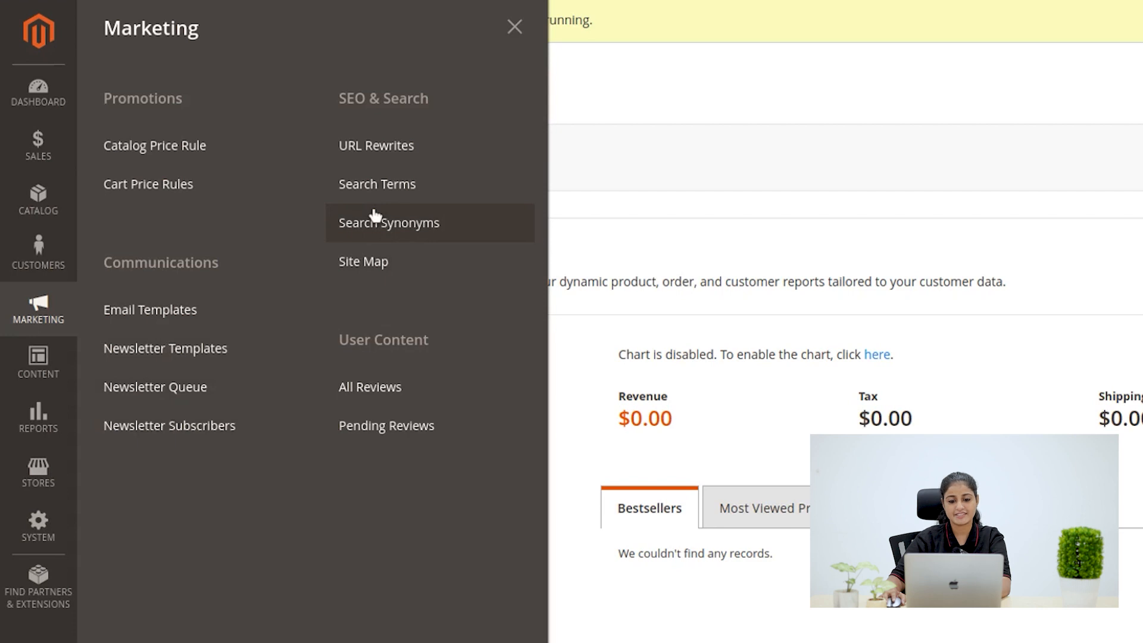
{"action": "mouse_move", "coordinate": [67, 354]}
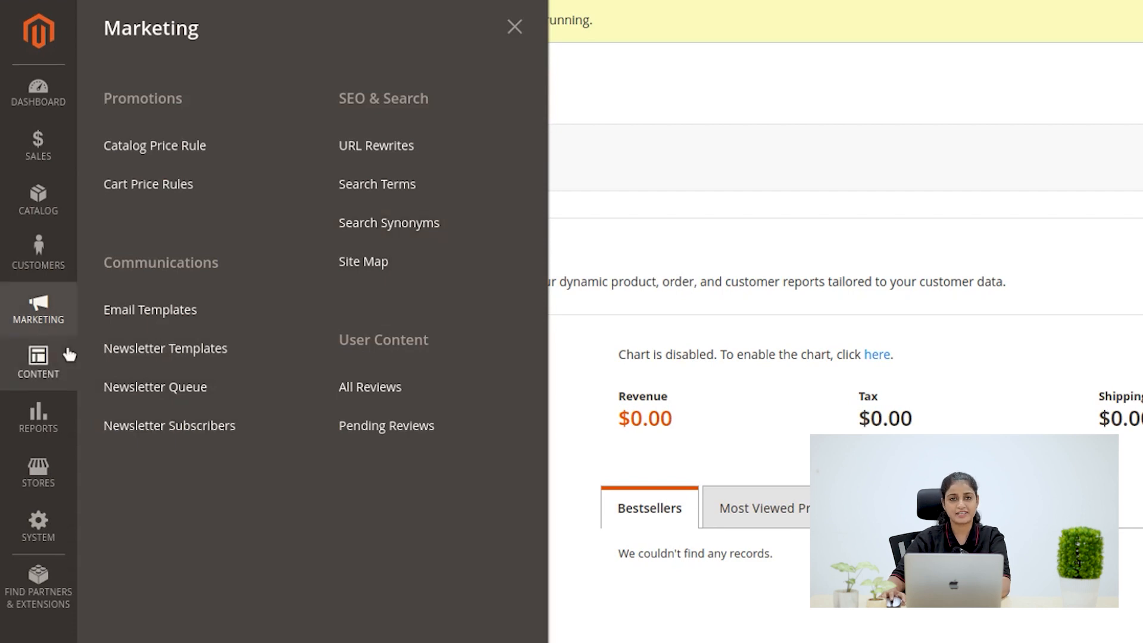
{"action": "left_click", "coordinate": [38, 362]}
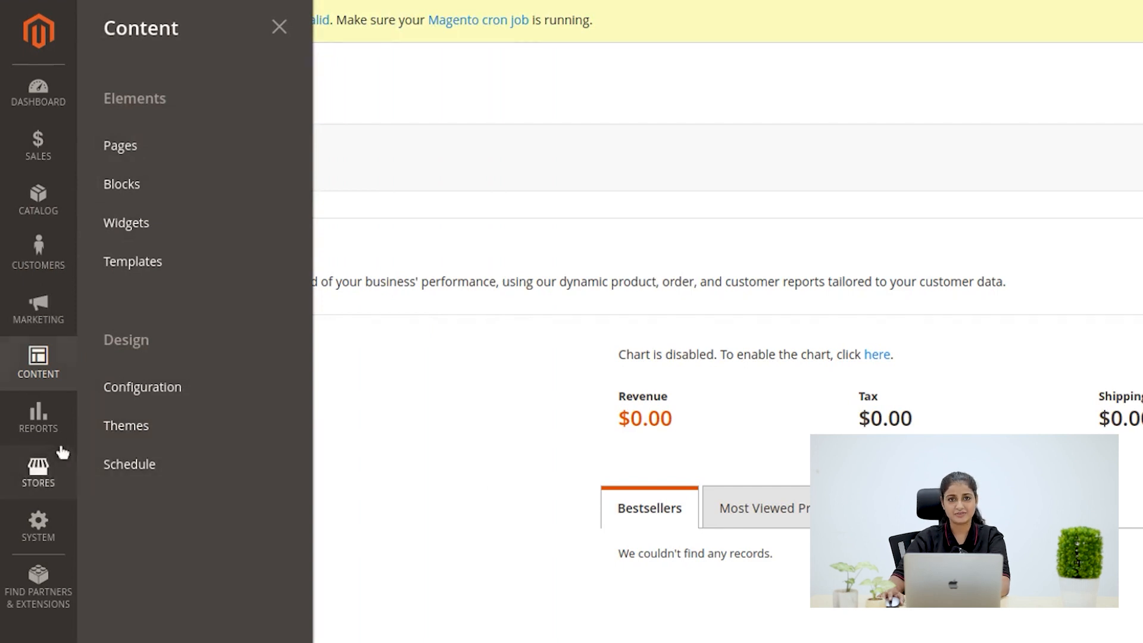
Step: Browse the Reports list, then the Stores menu with settings, inventory, currency and tax
{"action": "left_click", "coordinate": [37, 418]}
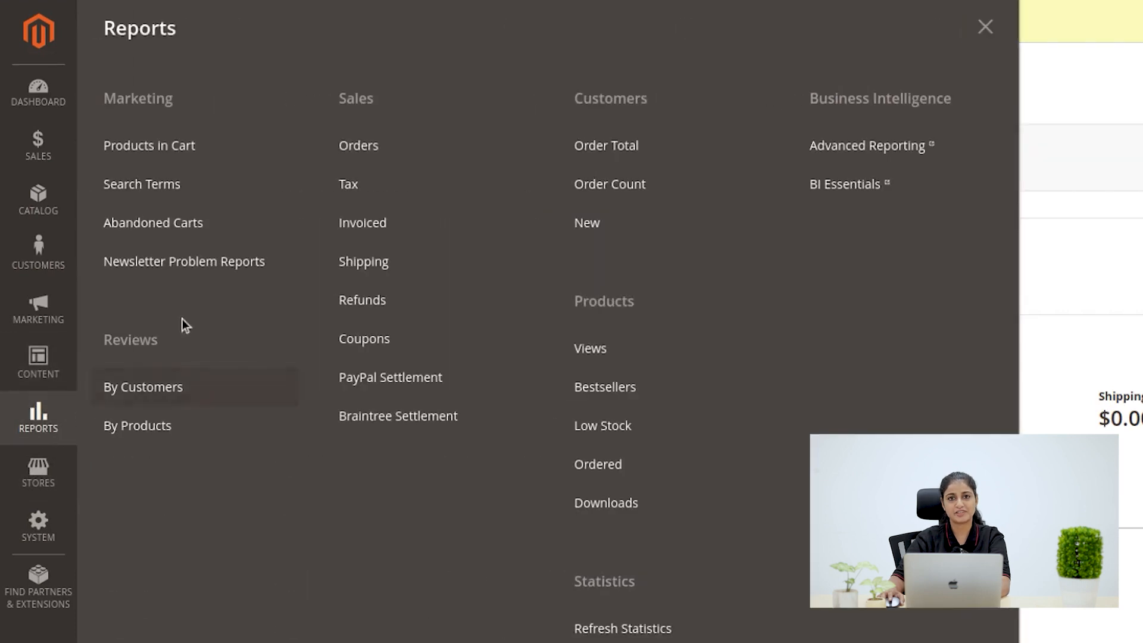
{"action": "mouse_move", "coordinate": [770, 512]}
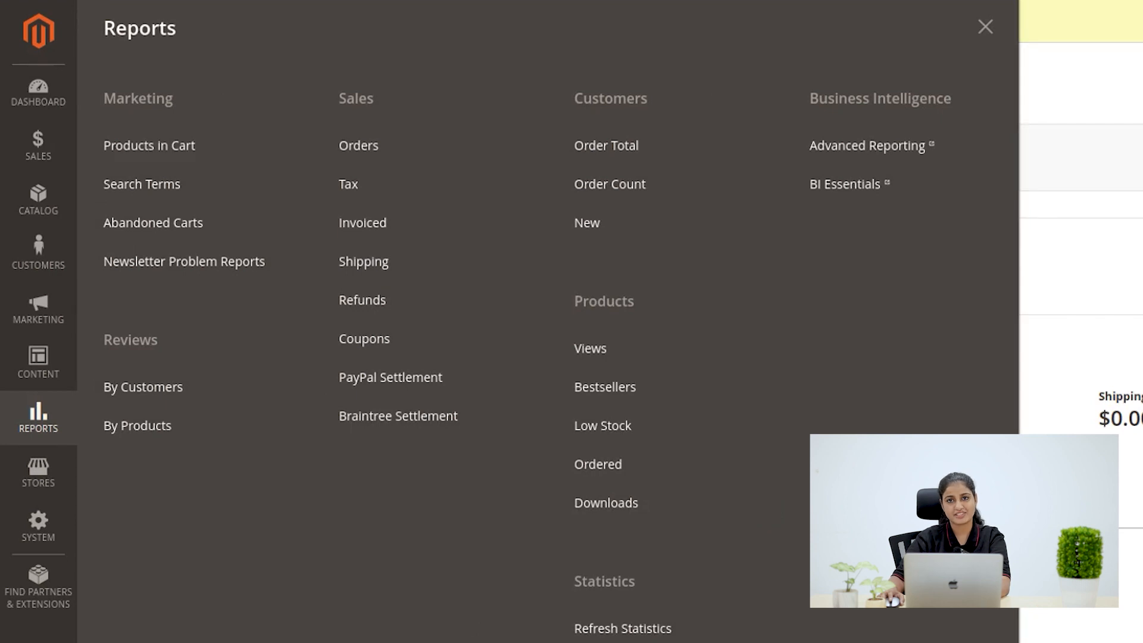
{"action": "left_click", "coordinate": [37, 472]}
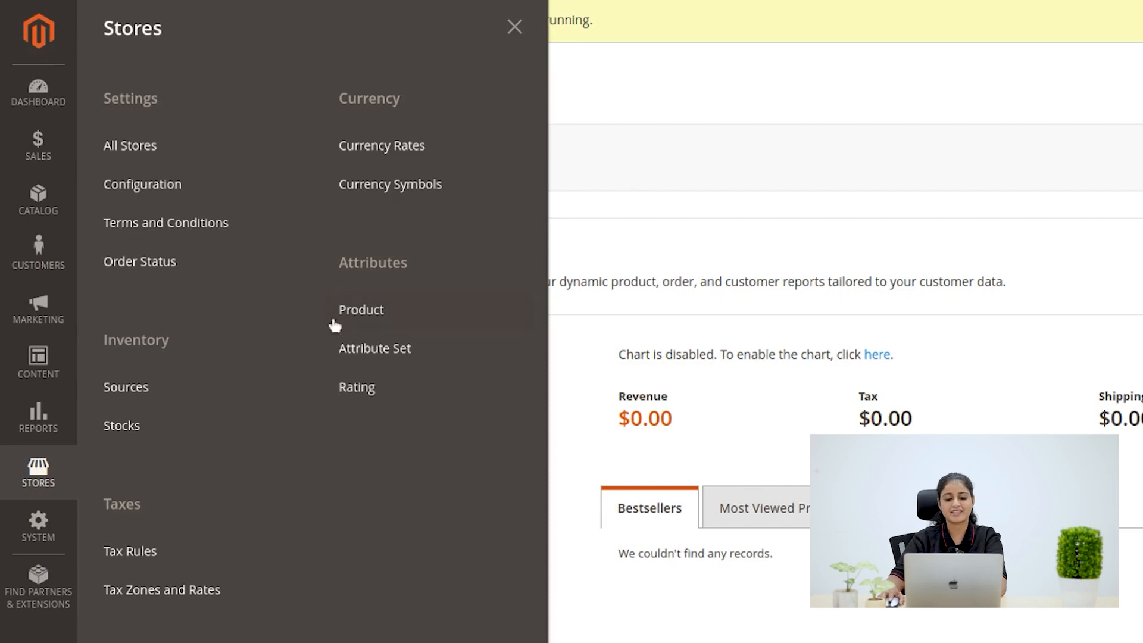
Step: Browse the System tools and permissions, then land on the Magento Marketplace partners page
{"action": "left_click", "coordinate": [38, 526]}
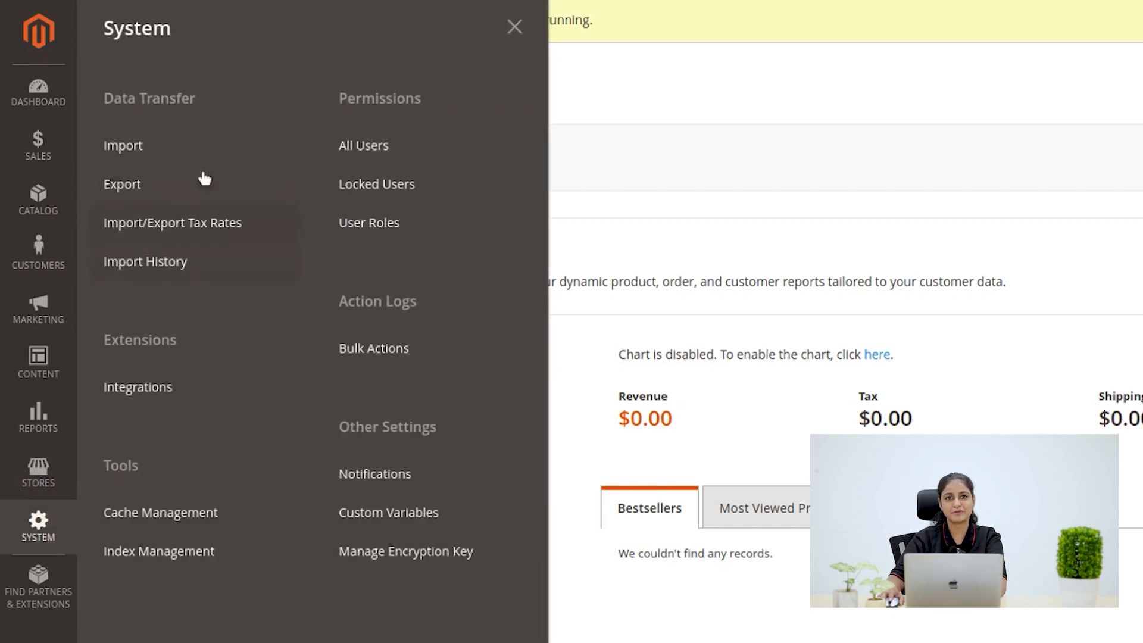
{"action": "mouse_move", "coordinate": [400, 377]}
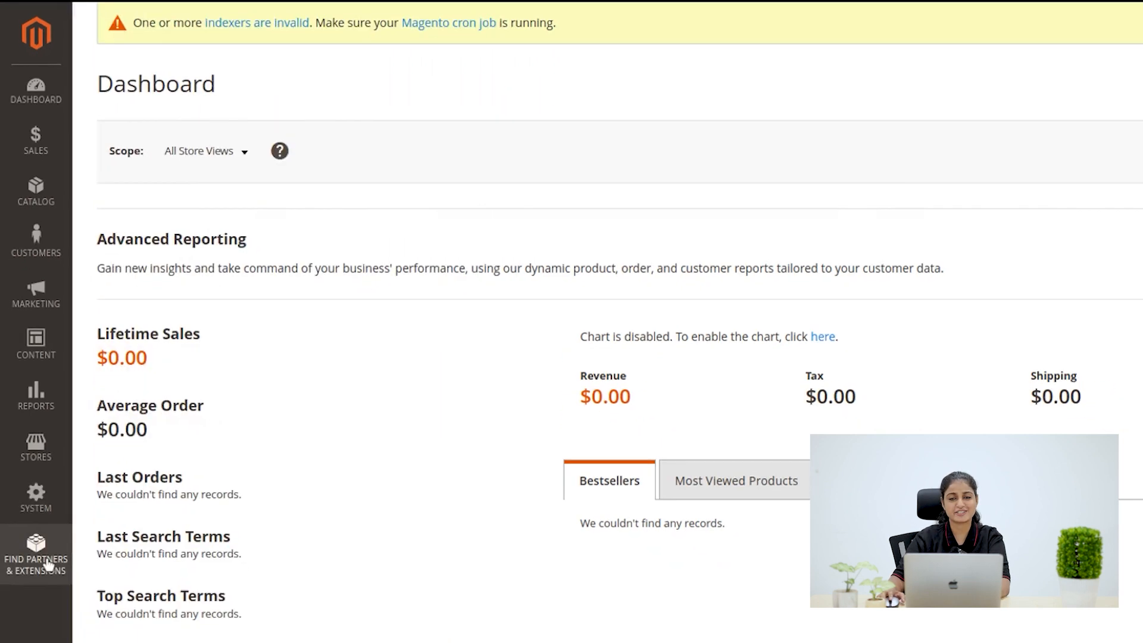
{"action": "left_click", "coordinate": [36, 556]}
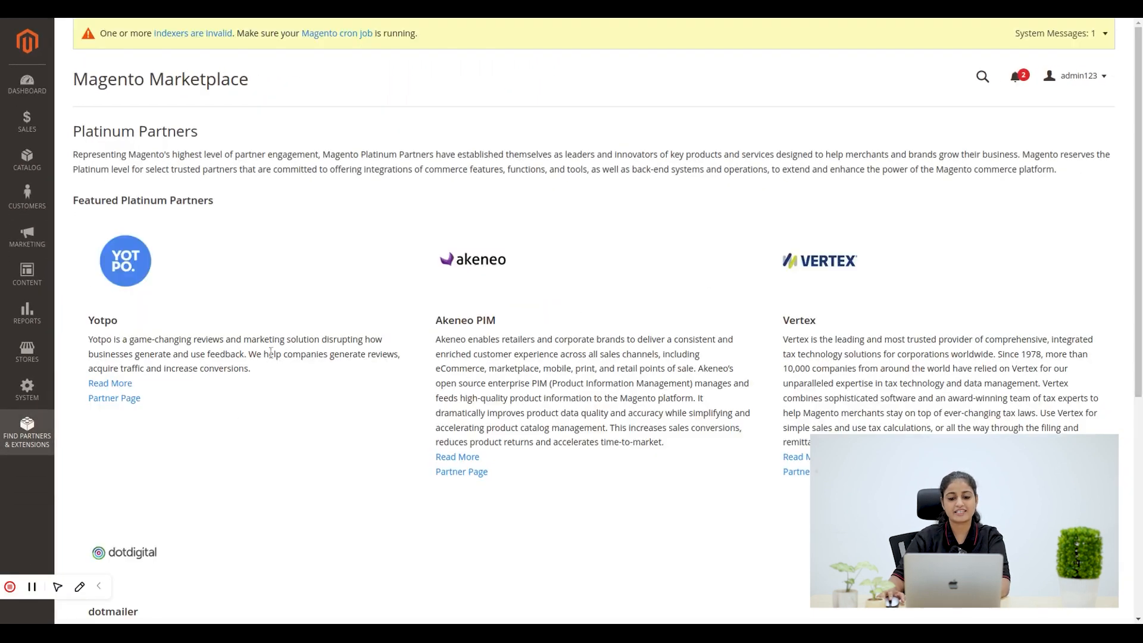